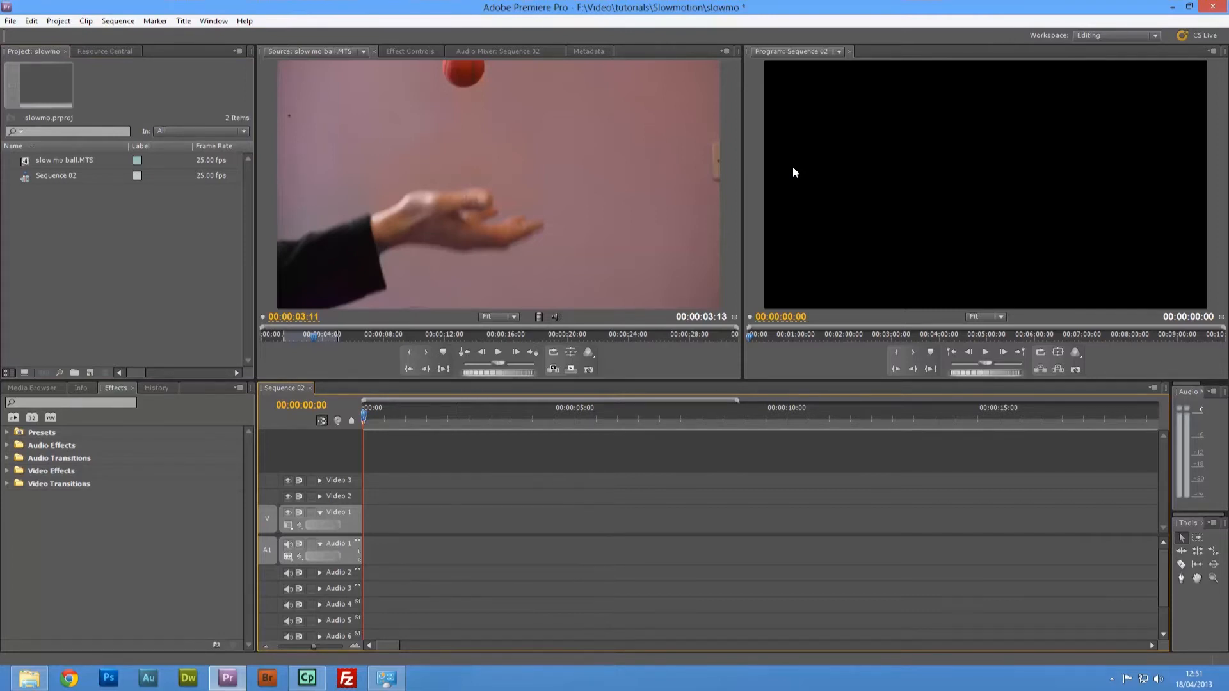
pyautogui.moveTo(46, 170)
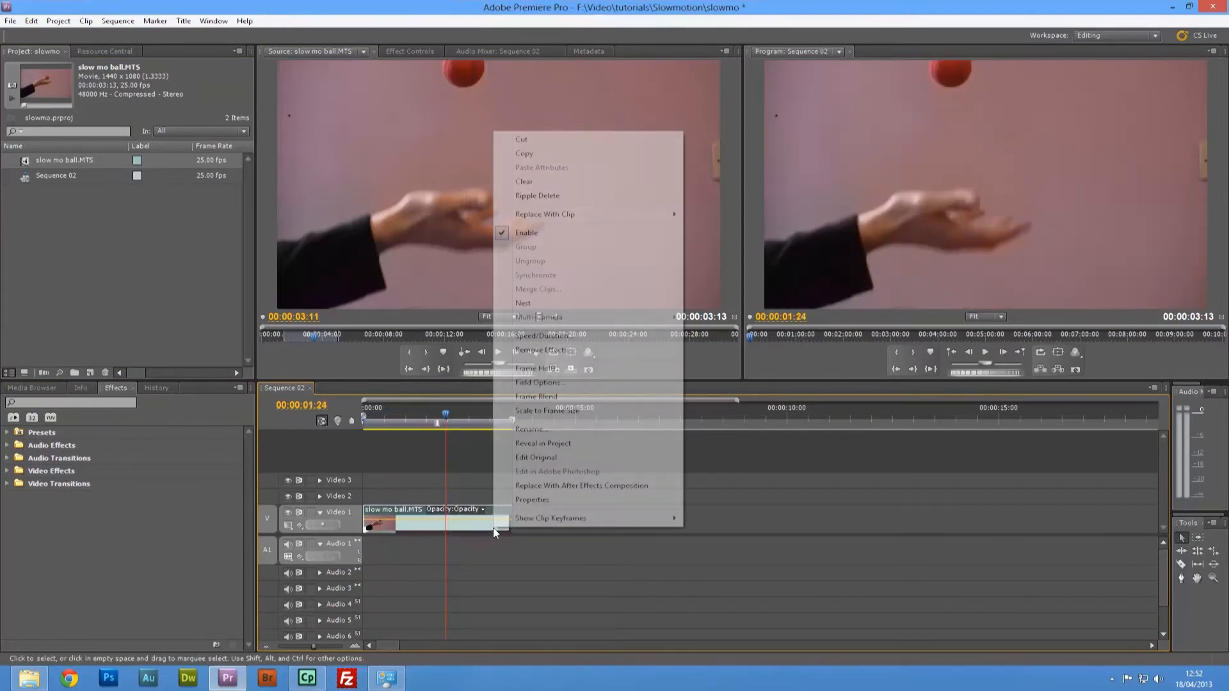
pyautogui.moveTo(547, 335)
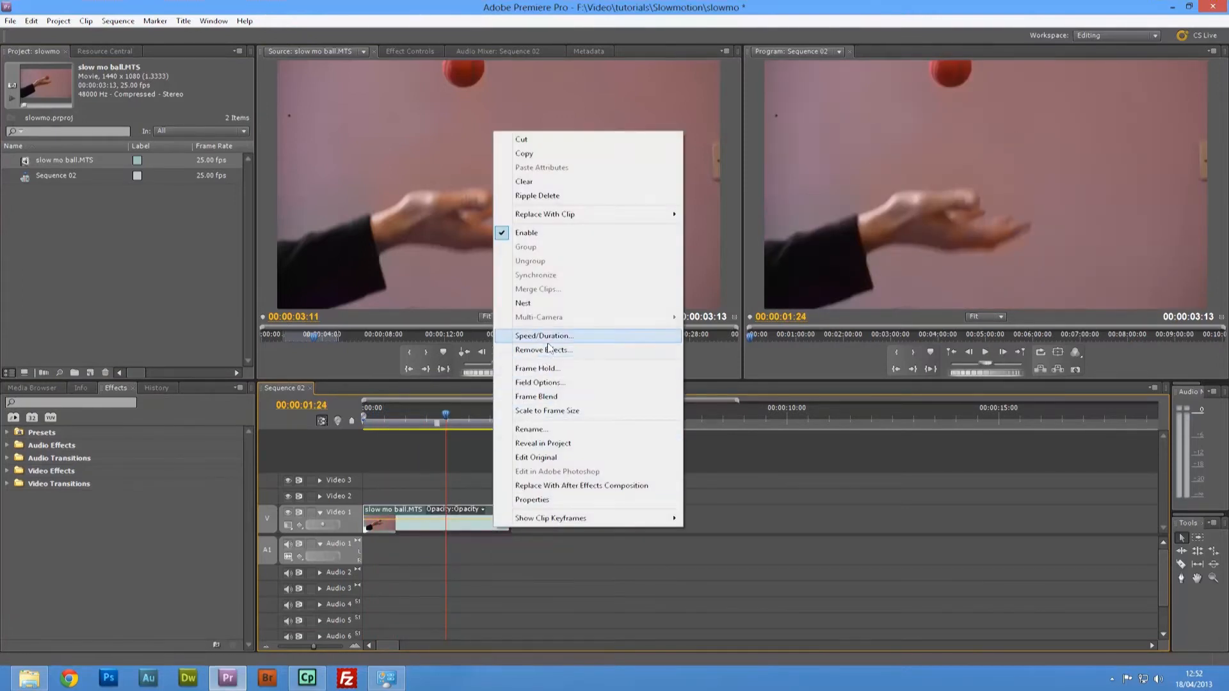
# - Set the timeline clip's Speed/Duration to 50% and play back the slowed sequence
pyautogui.click(543, 336)
pyautogui.write('50')
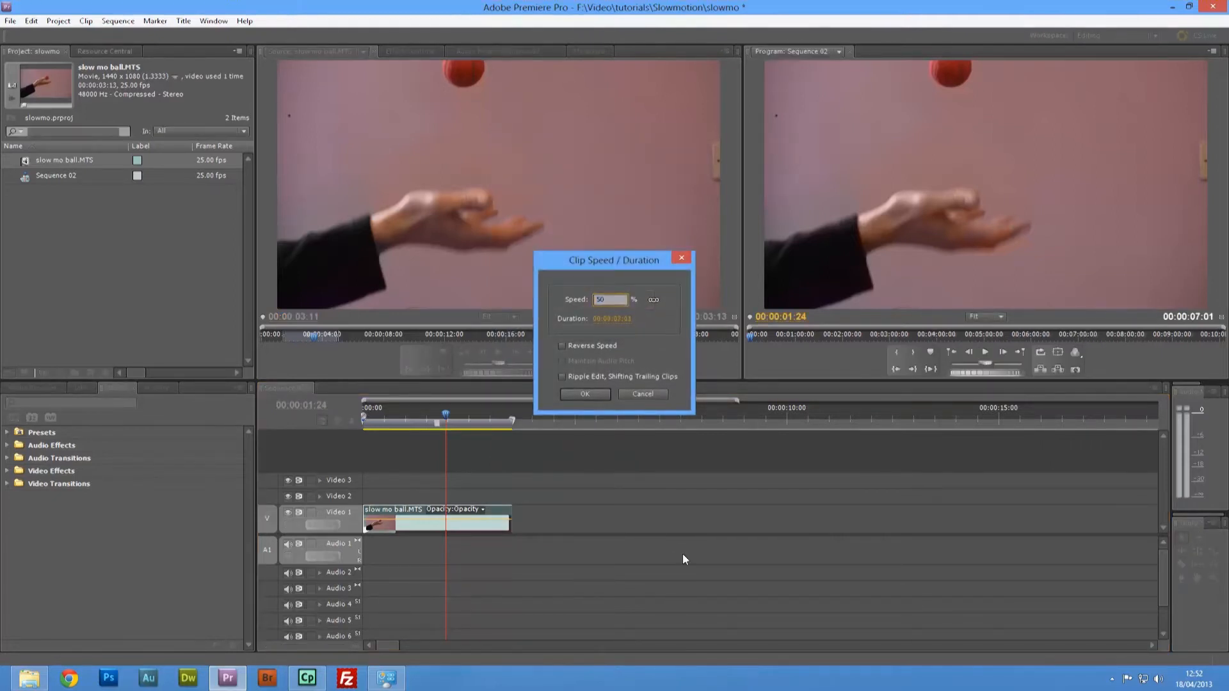
pyautogui.click(584, 394)
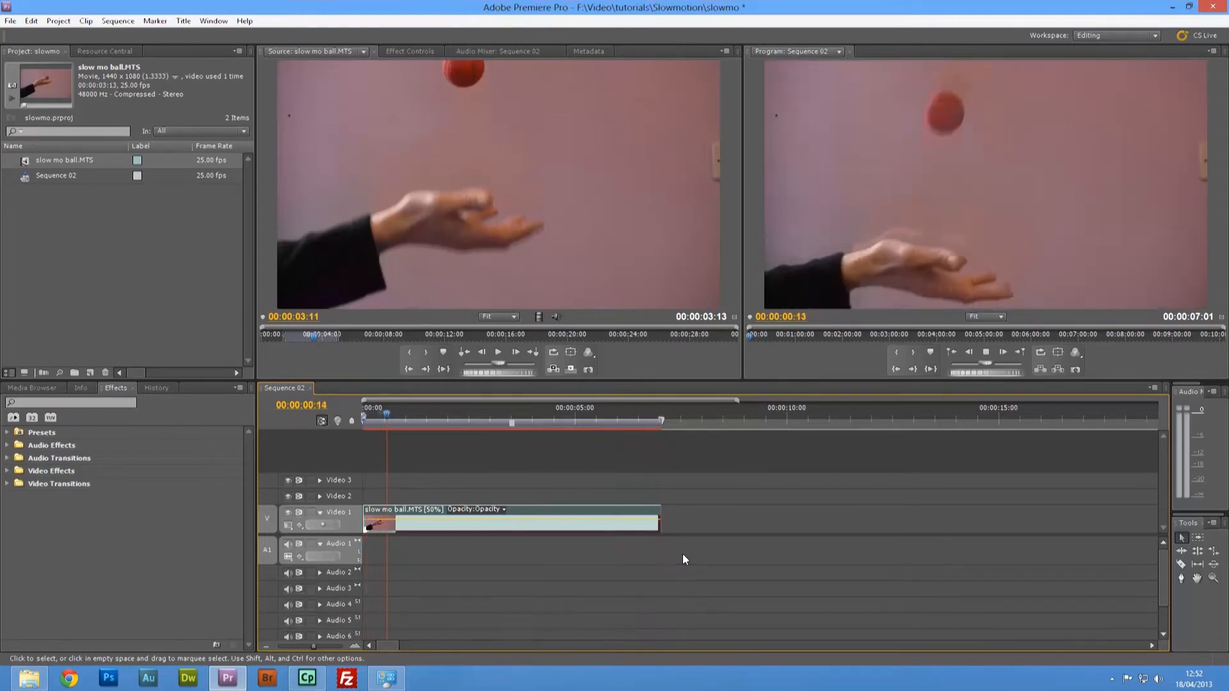
pyautogui.click(470, 407)
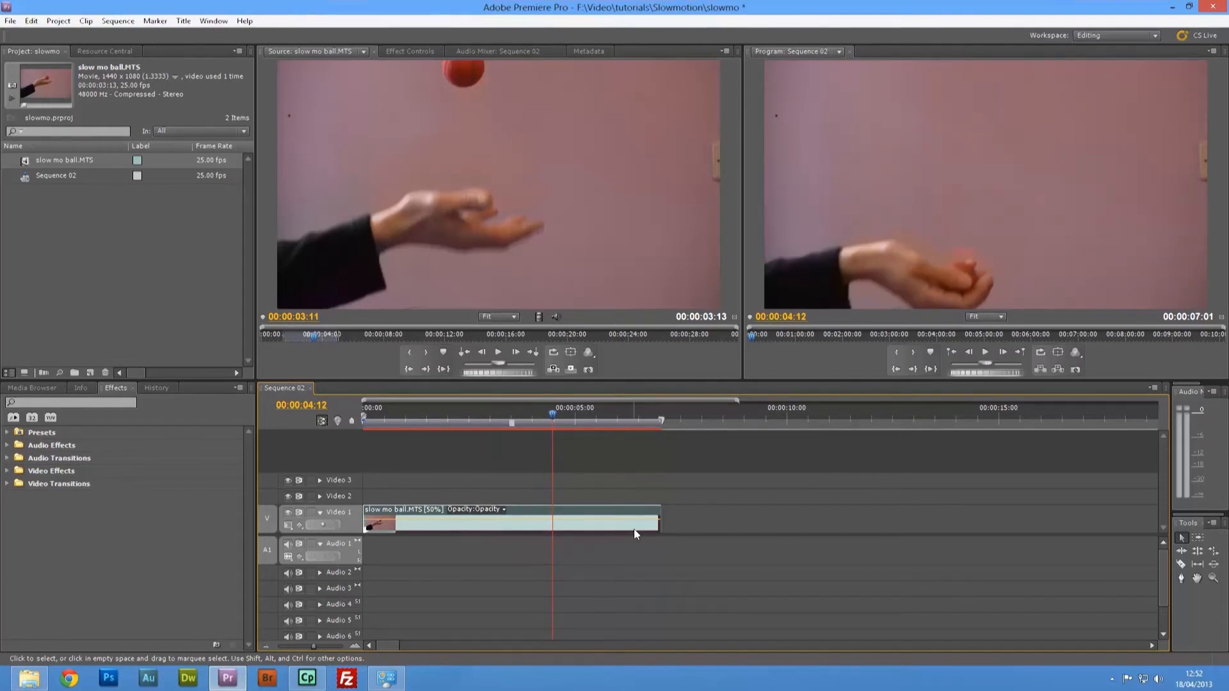
pyautogui.moveTo(635, 535)
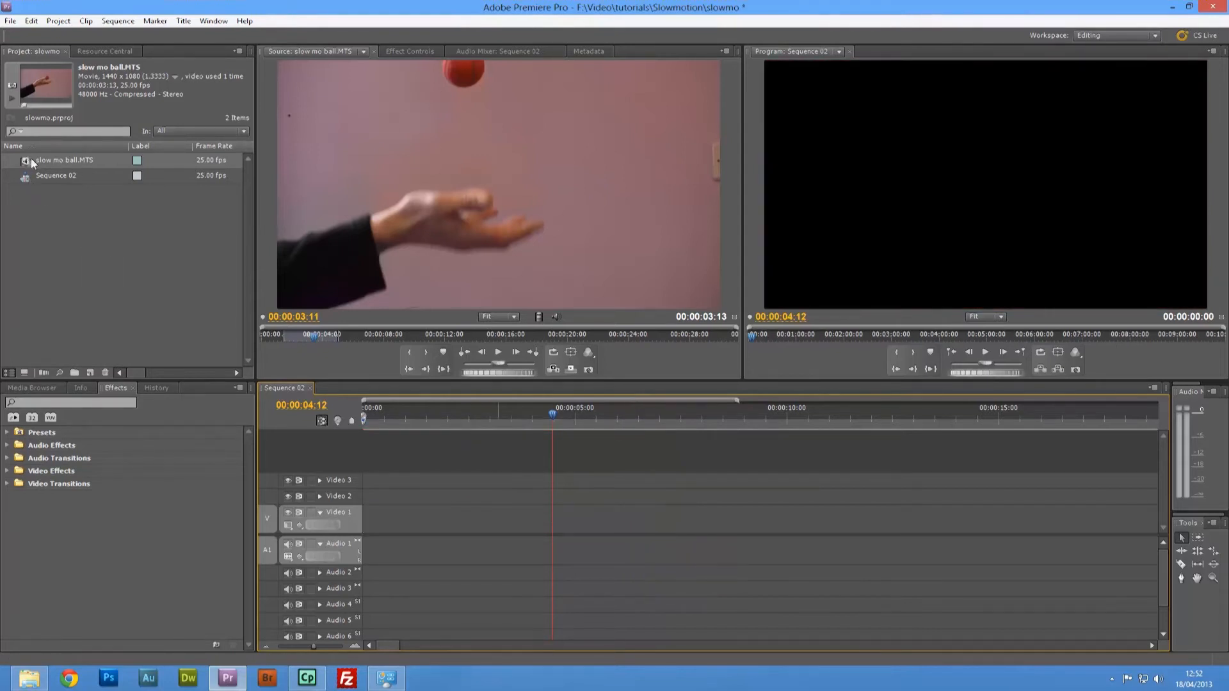
# - Duplicate slow mo ball.MTS in the Project panel, creating slow mo ball.MTS Copy
pyautogui.rightClick(63, 161)
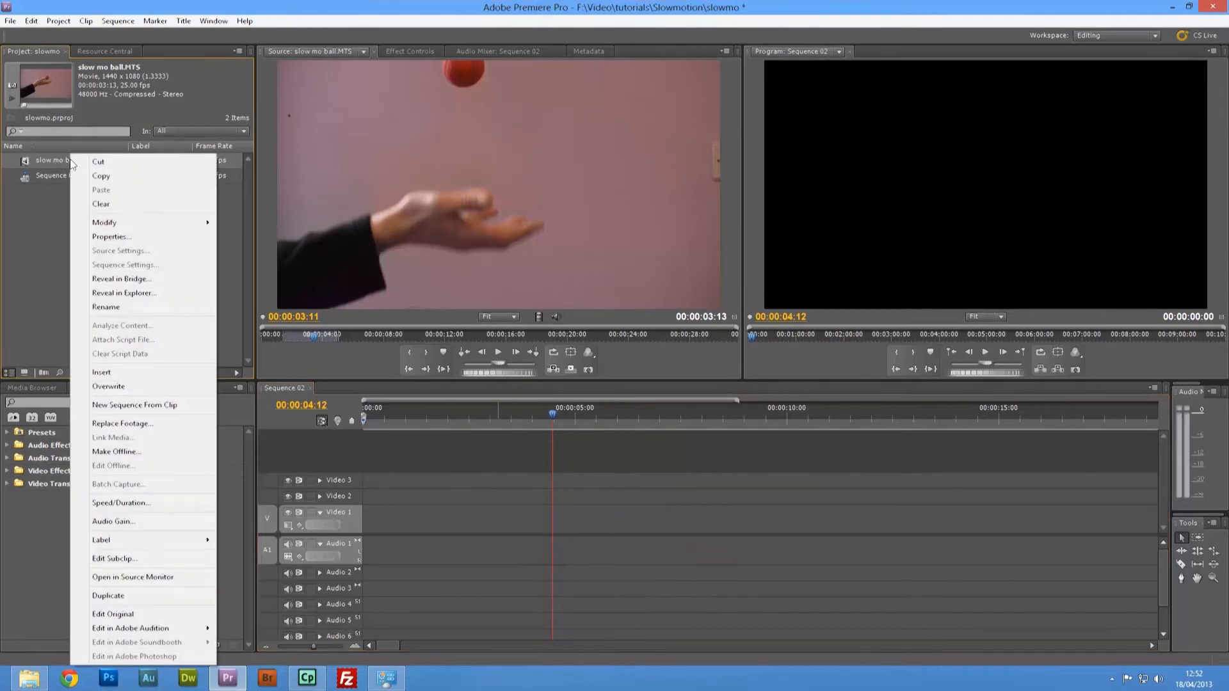
pyautogui.moveTo(122, 596)
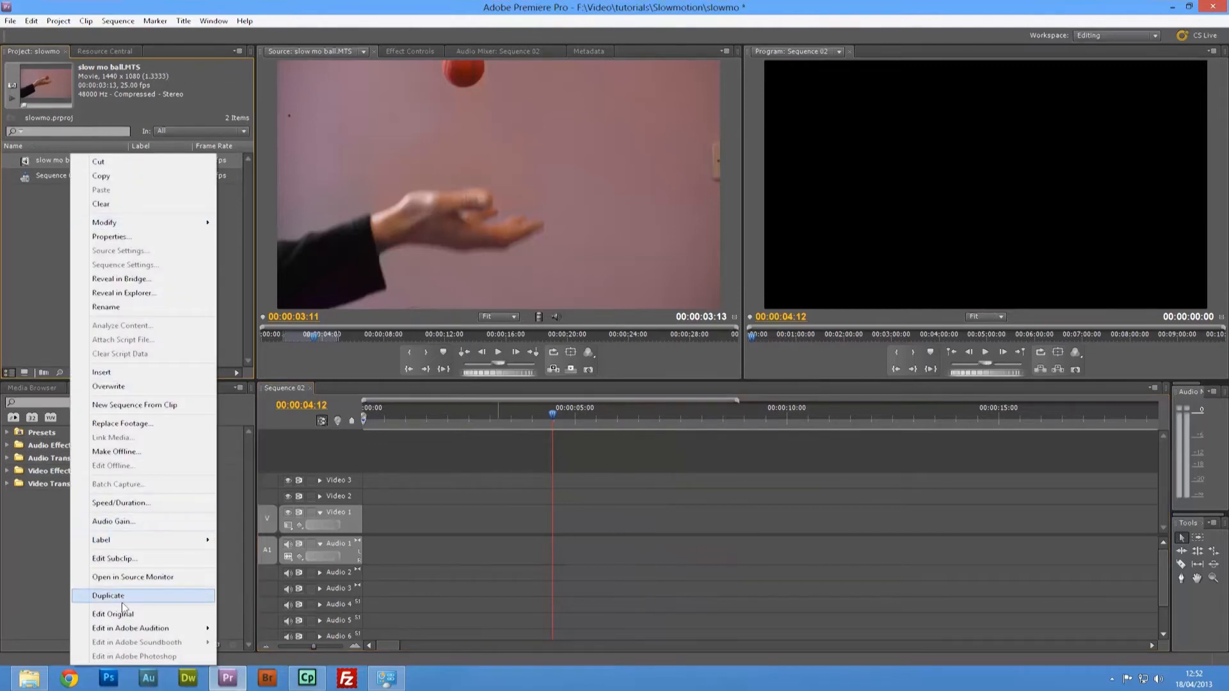
pyautogui.click(108, 596)
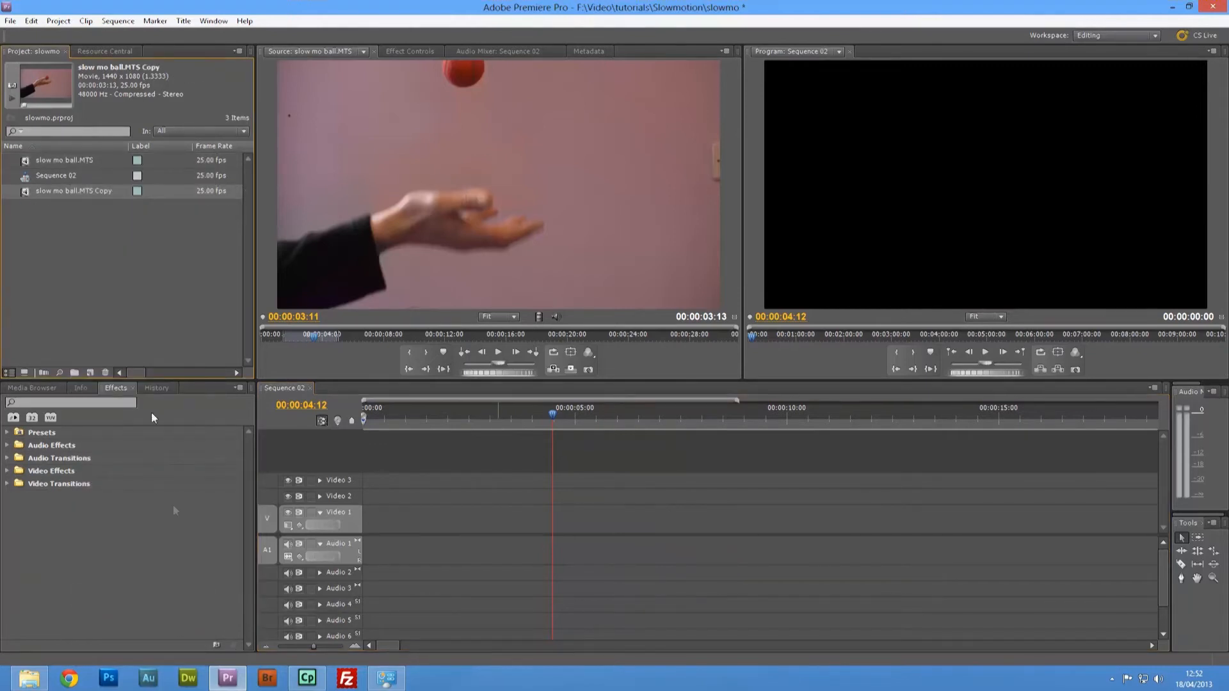
pyautogui.moveTo(157, 318)
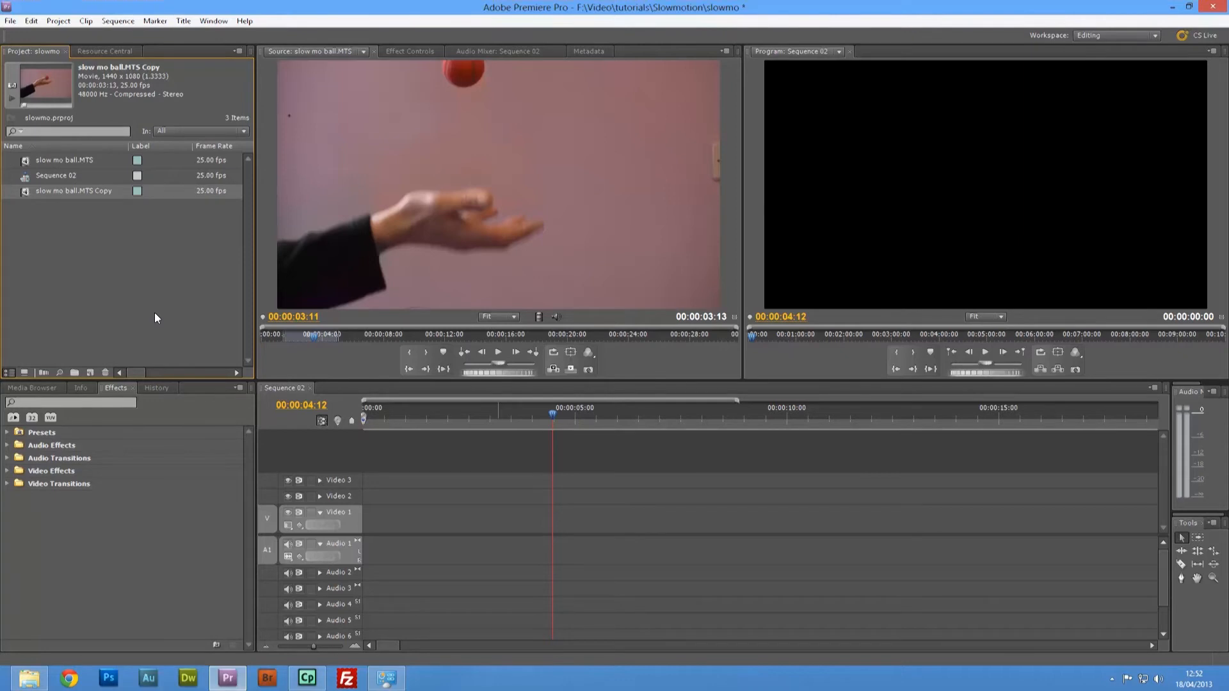
pyautogui.moveTo(60, 195)
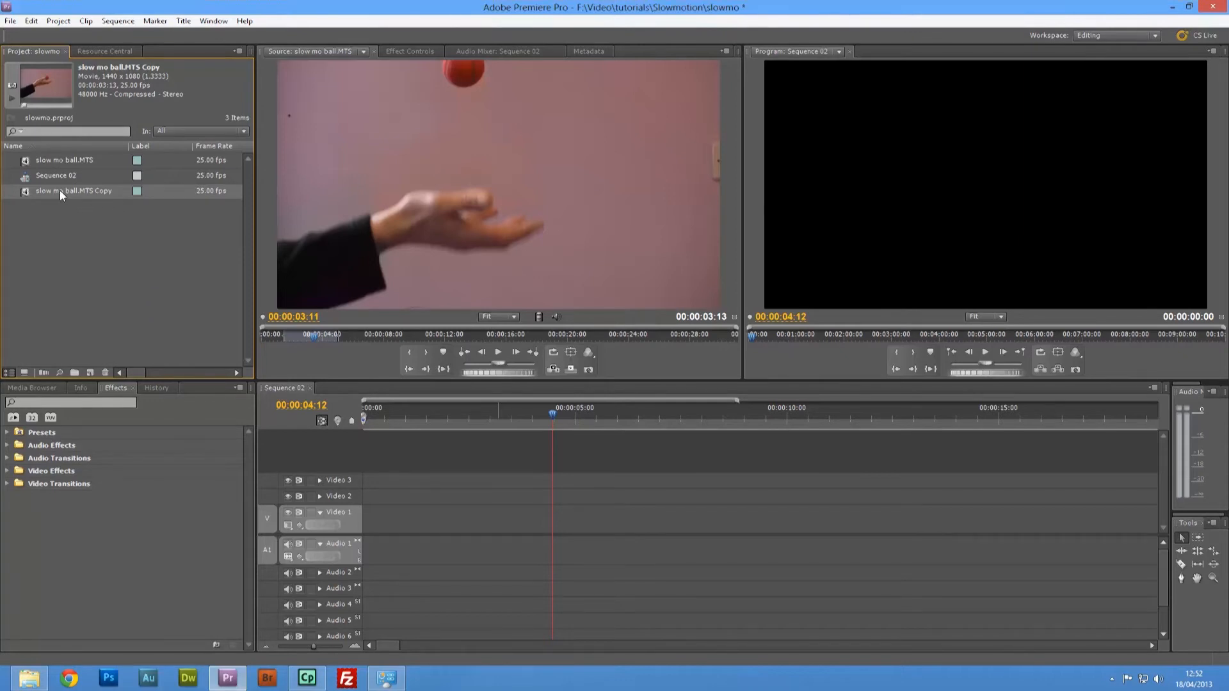
# - In Interpret Footage, make the copy assume a custom low frame rate and confirm
pyautogui.rightClick(62, 191)
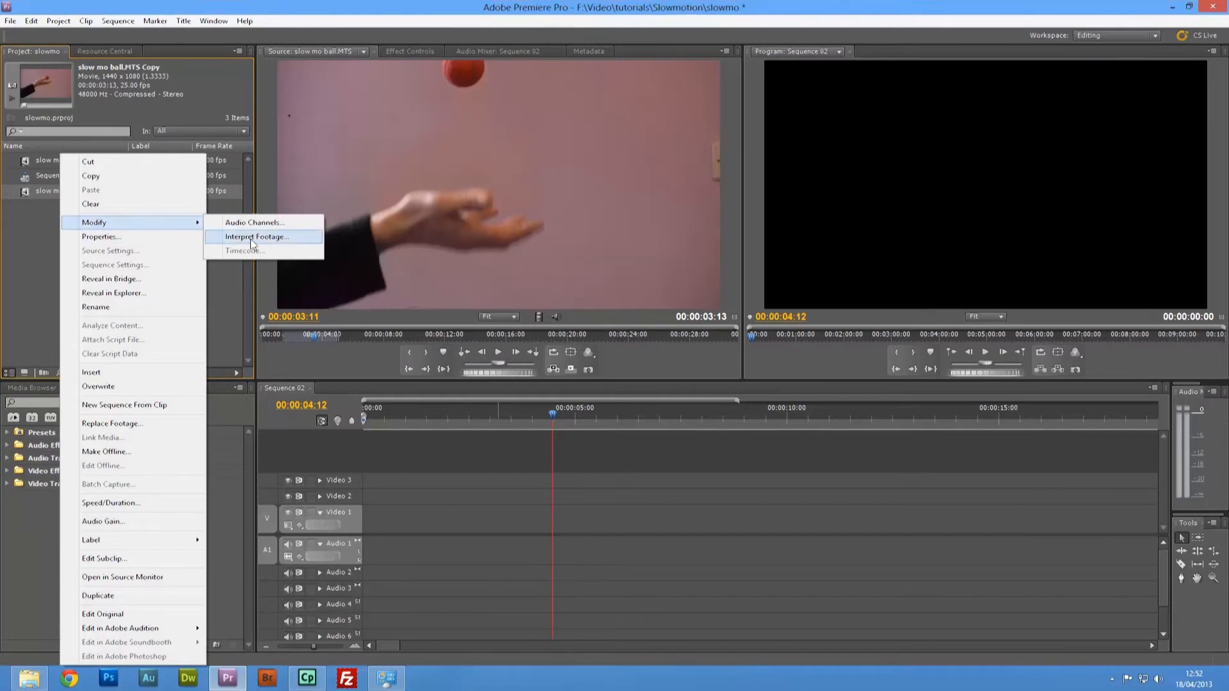
pyautogui.click(256, 237)
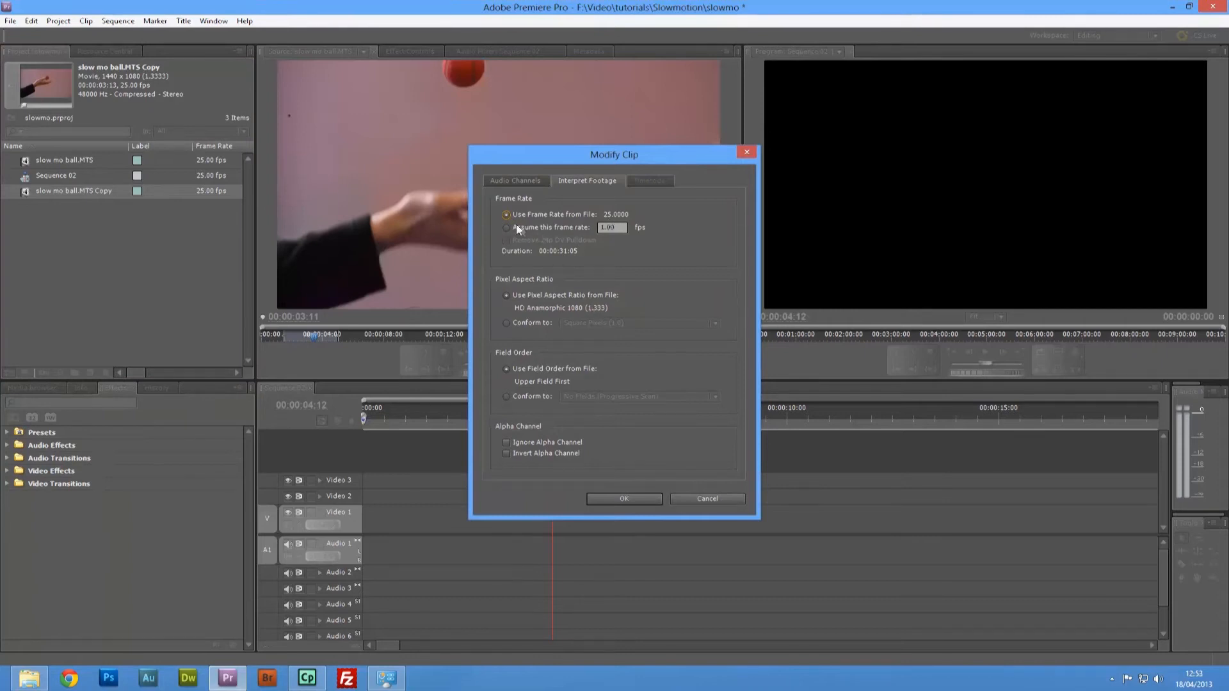
pyautogui.click(507, 228)
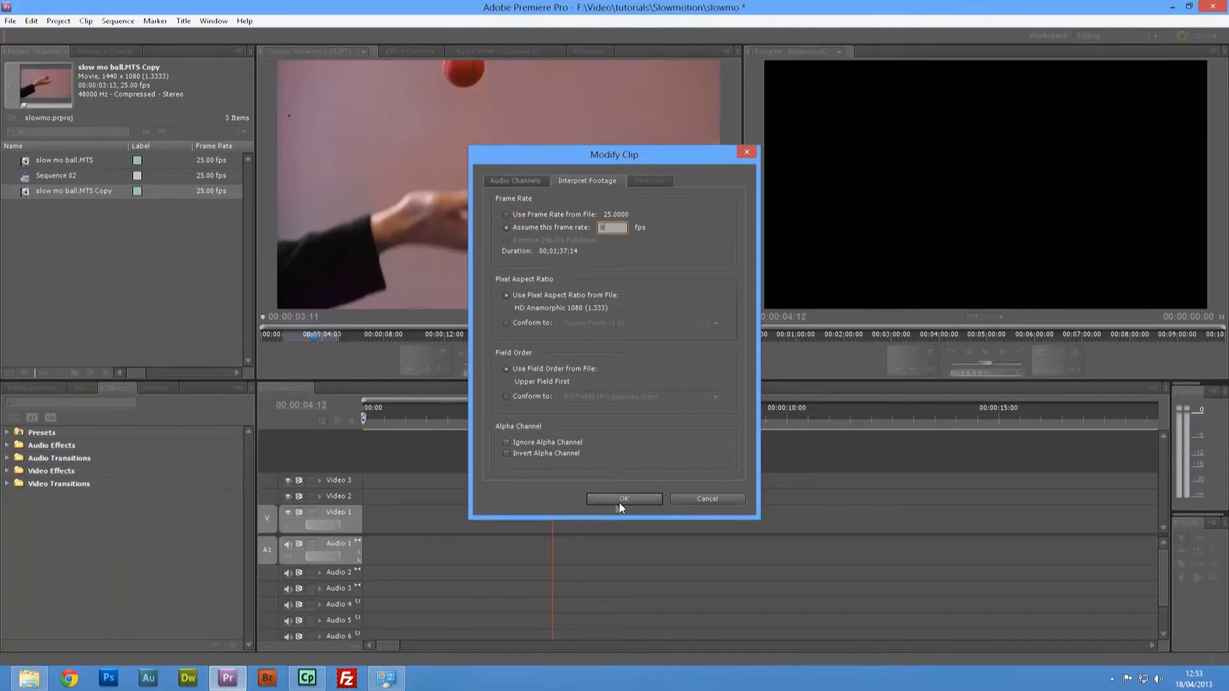
pyautogui.click(623, 498)
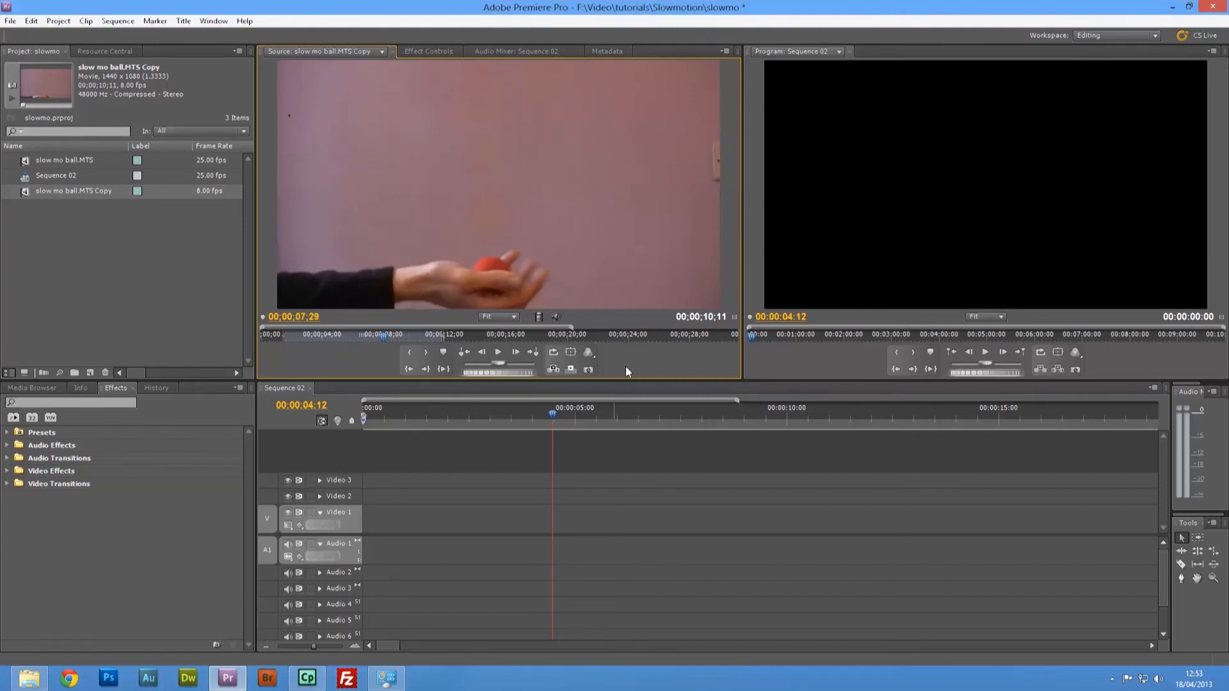
pyautogui.moveTo(533, 326)
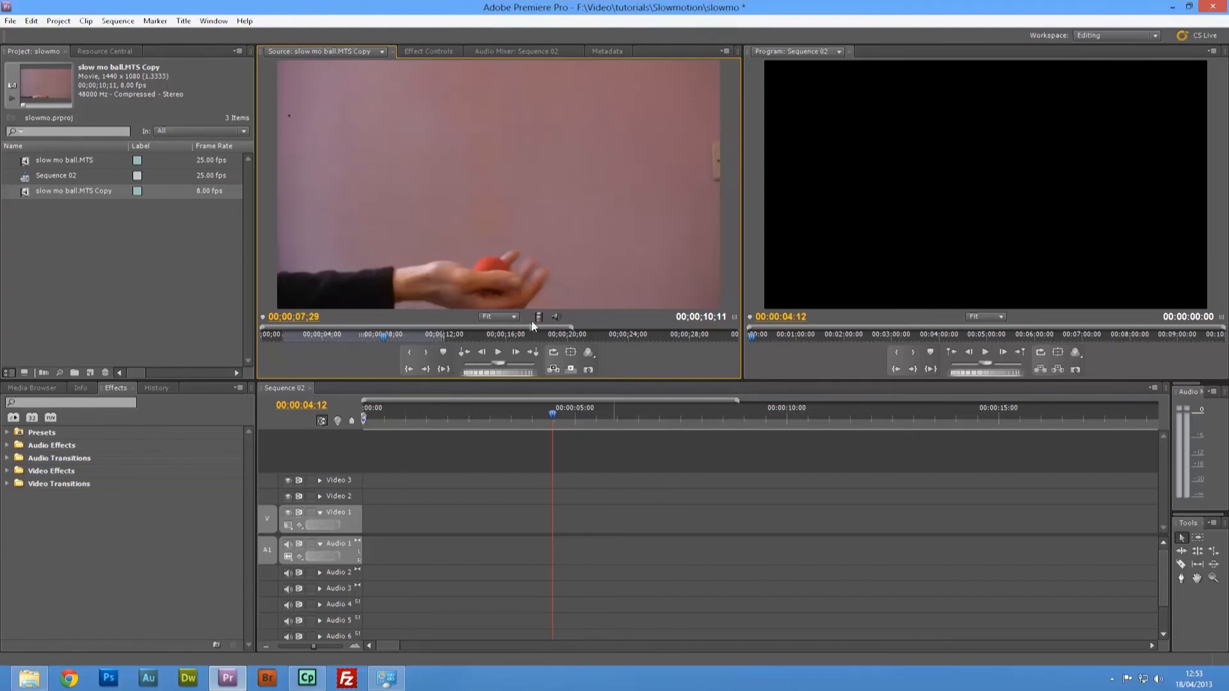